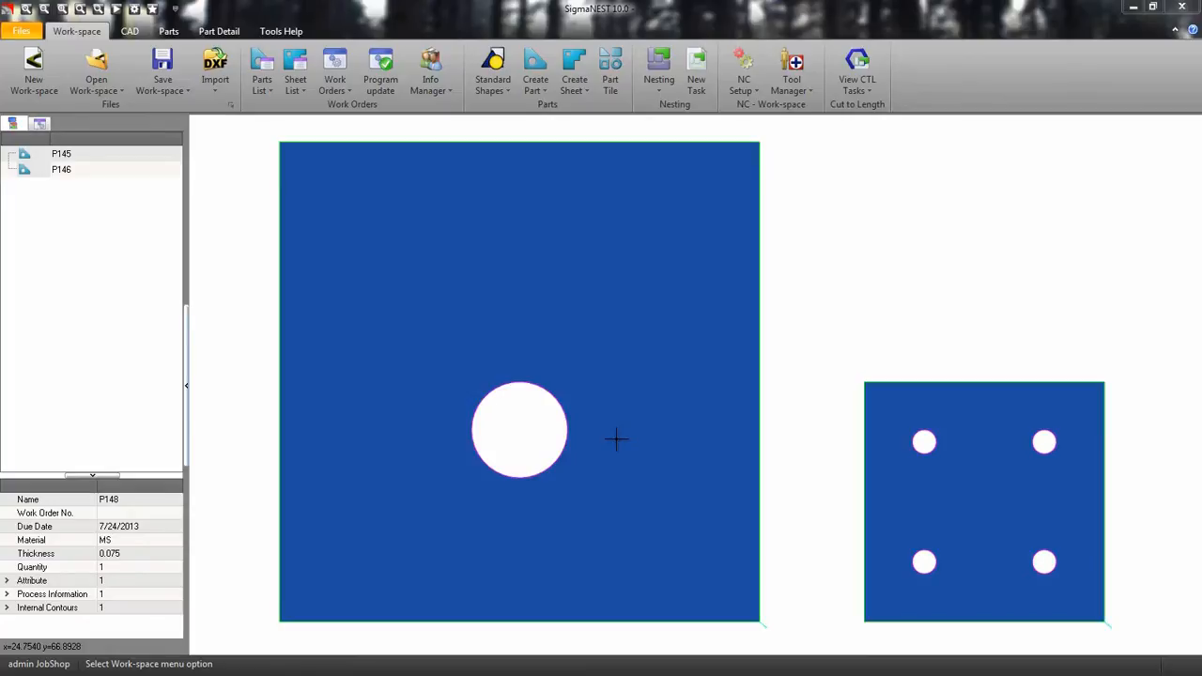
Step: Enable Common Cut Part on P146's Grain settings and accept the part parameters
{"action": "right_click", "coordinate": [60, 169]}
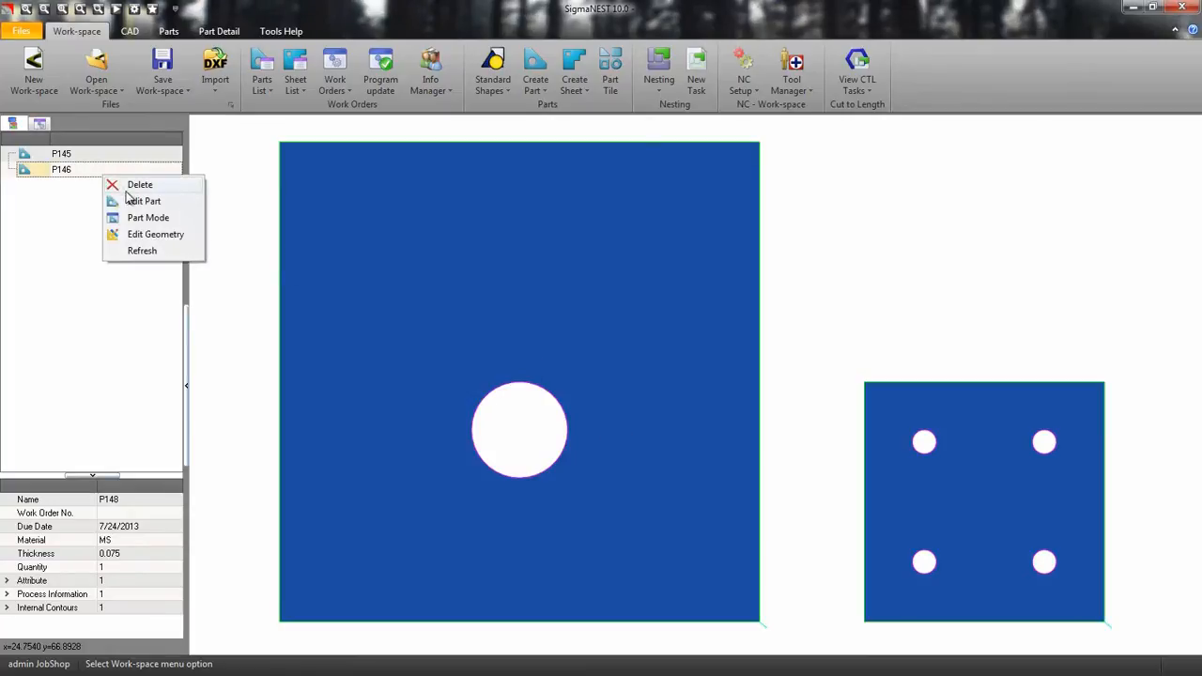
{"action": "left_click", "coordinate": [146, 201]}
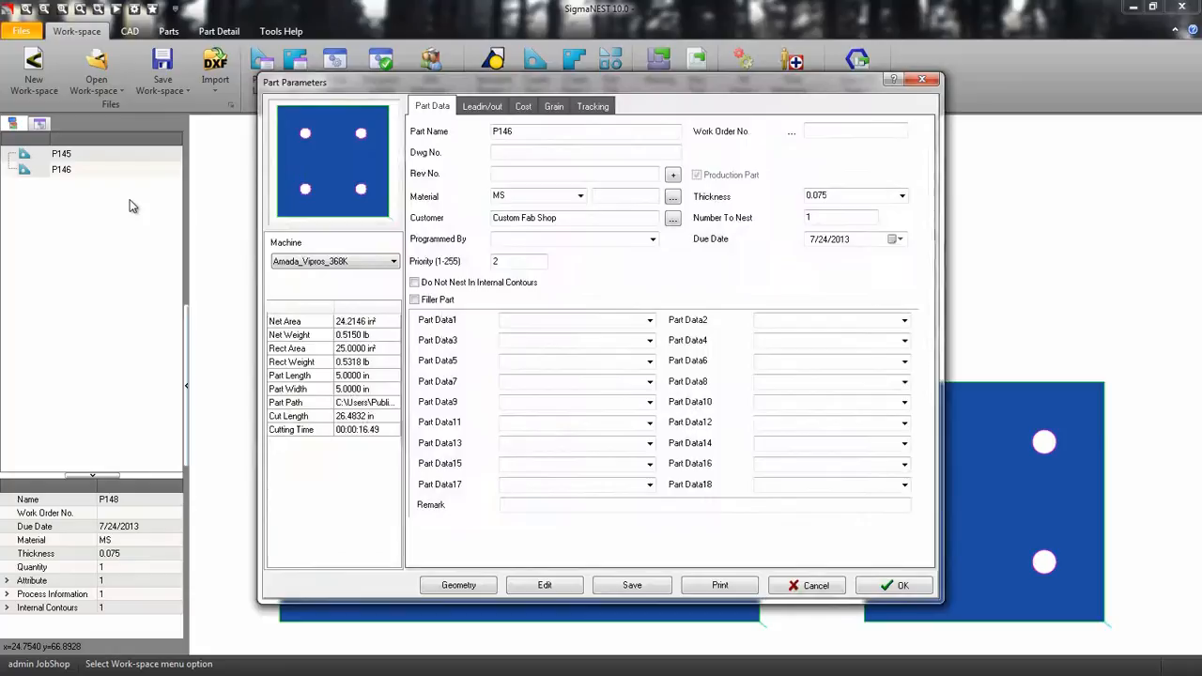
{"action": "left_click", "coordinate": [552, 105]}
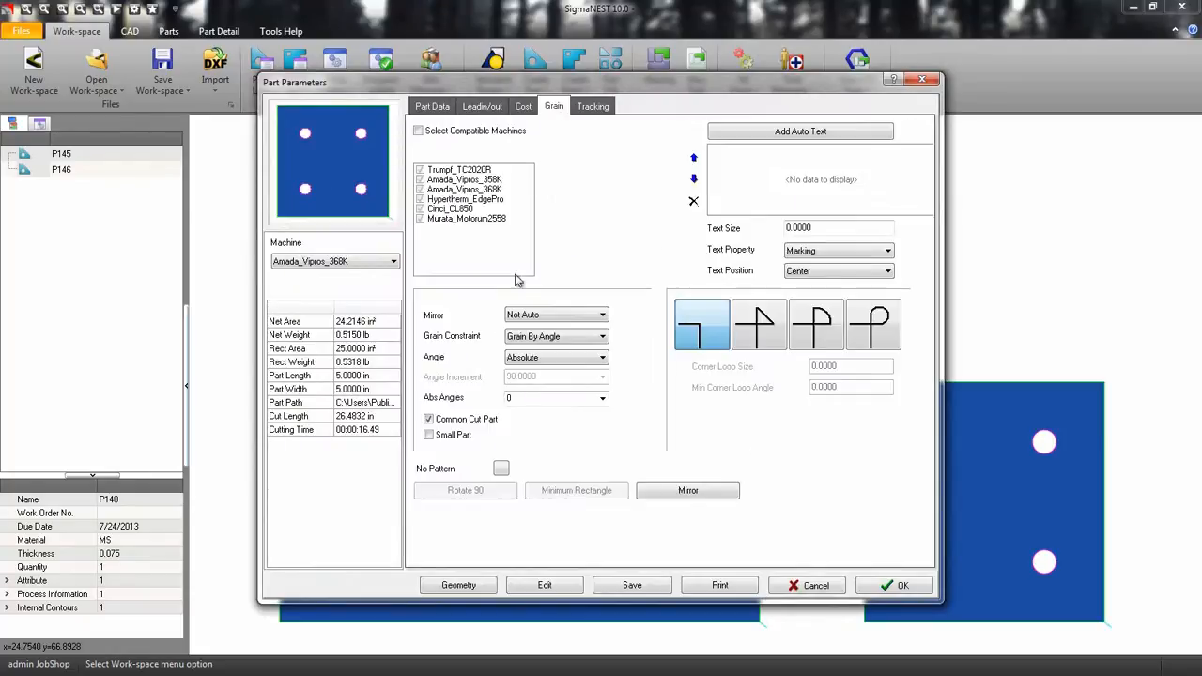
{"action": "left_click", "coordinate": [428, 419]}
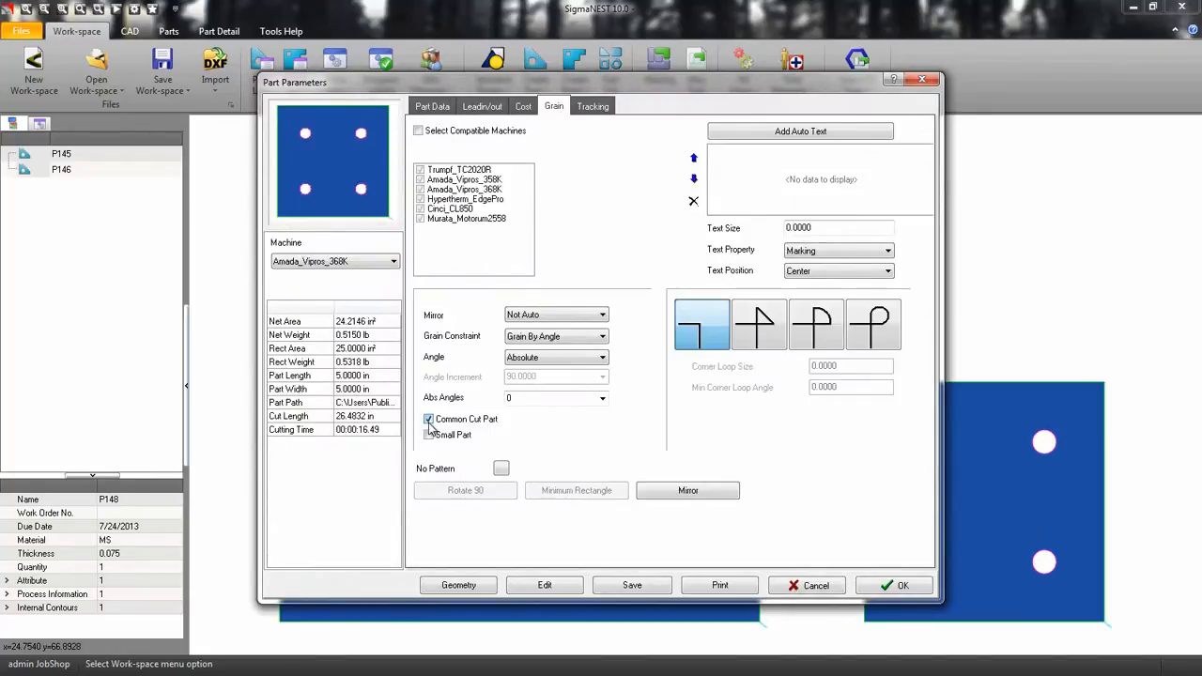
{"action": "left_click", "coordinate": [898, 586]}
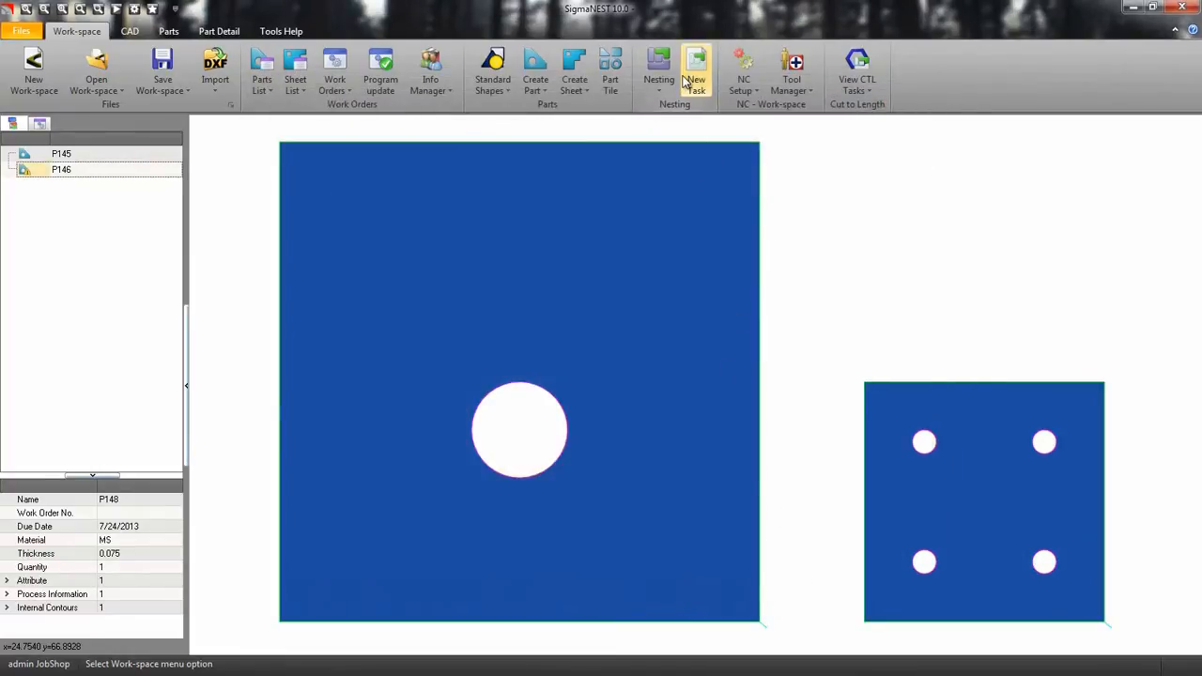
Step: Create a new task with batch 20 of each part and Same Part common cut nesting
{"action": "left_click", "coordinate": [698, 68]}
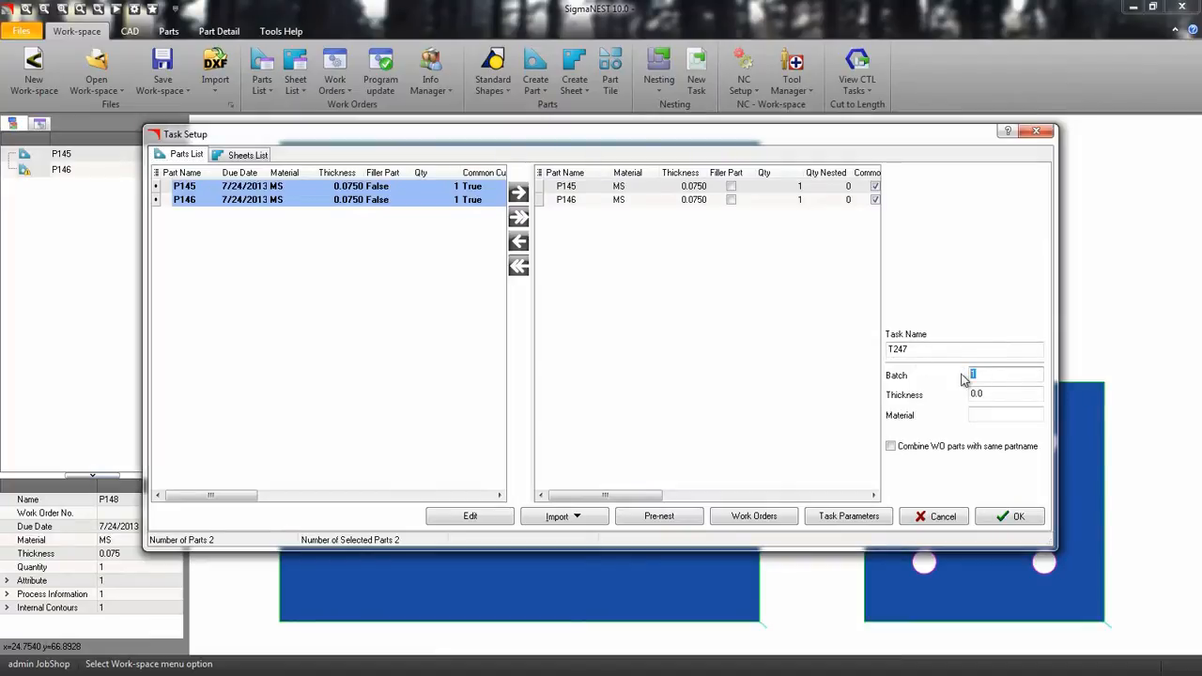
{"action": "type", "text": "20"}
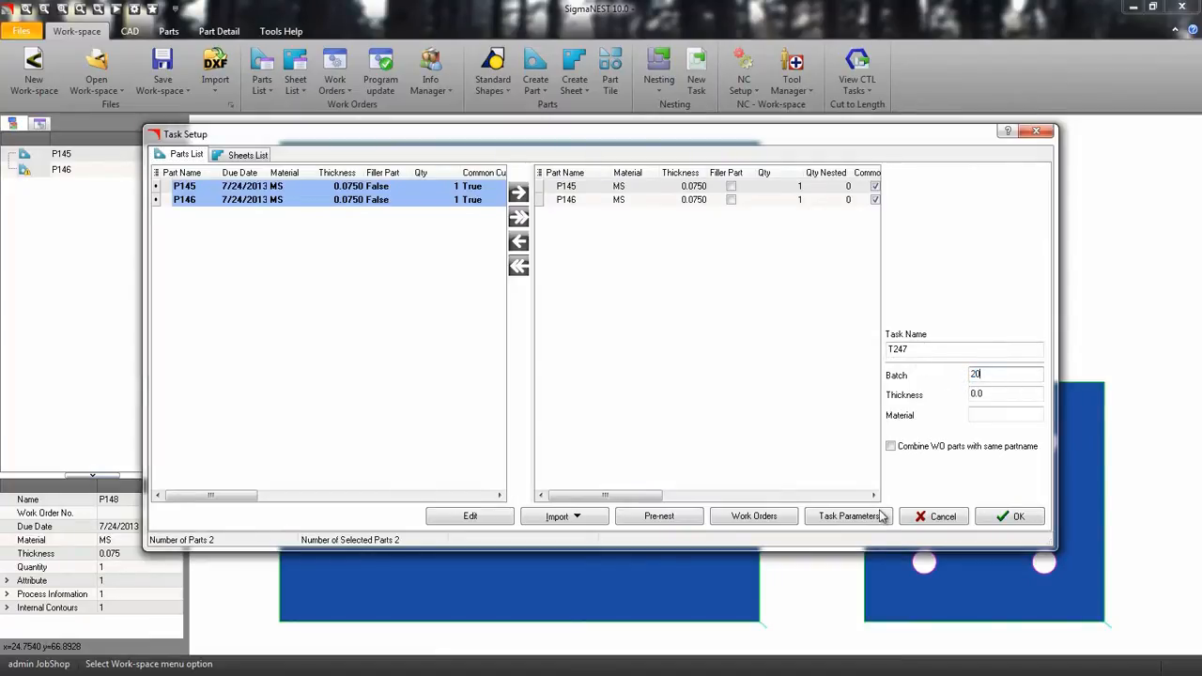
{"action": "left_click", "coordinate": [848, 517]}
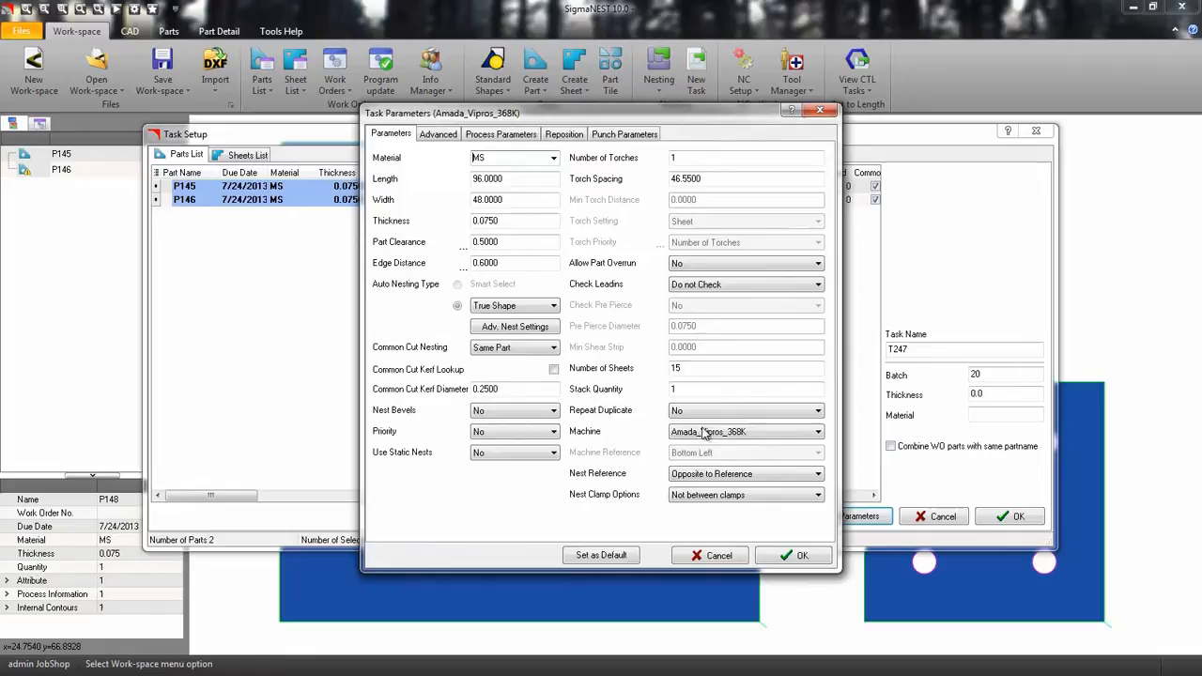
{"action": "left_click", "coordinate": [544, 348]}
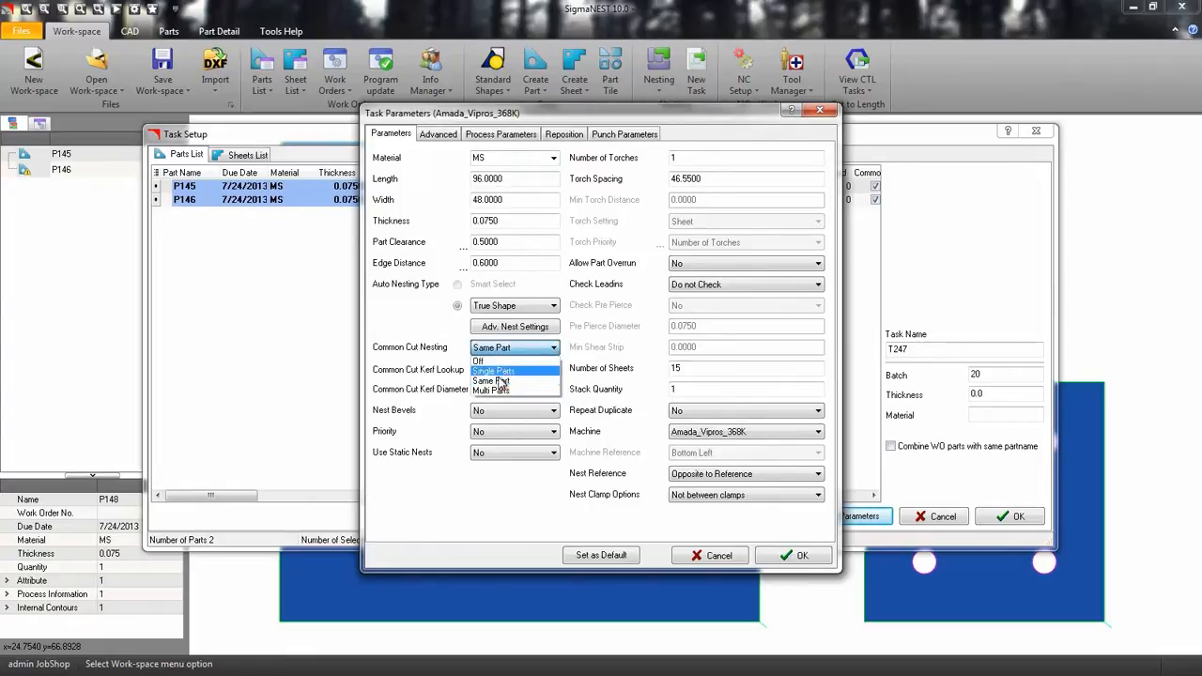
{"action": "left_click", "coordinate": [492, 380]}
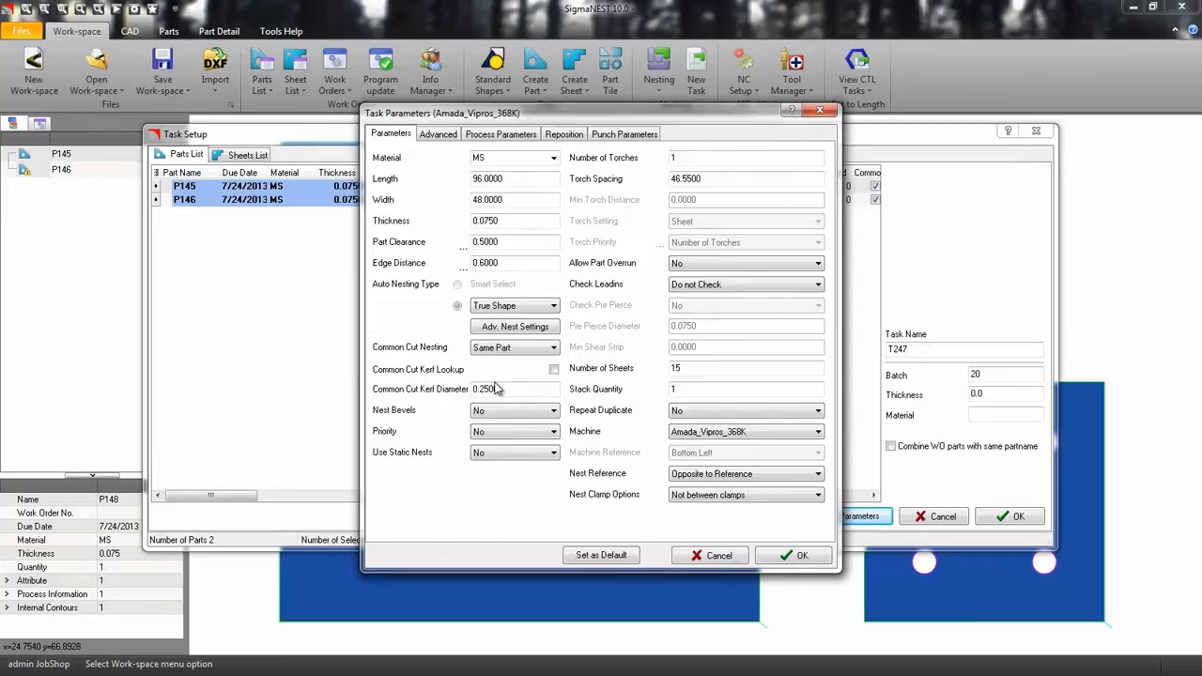
{"action": "mouse_move", "coordinate": [522, 402]}
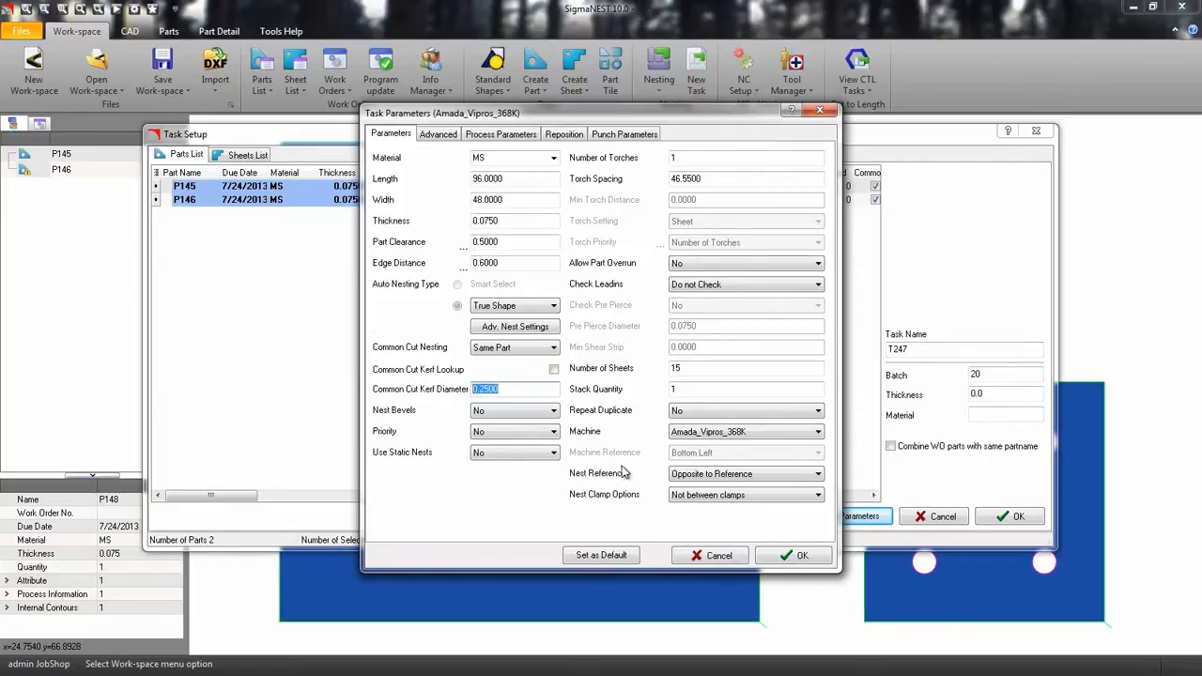
{"action": "left_click", "coordinate": [793, 556]}
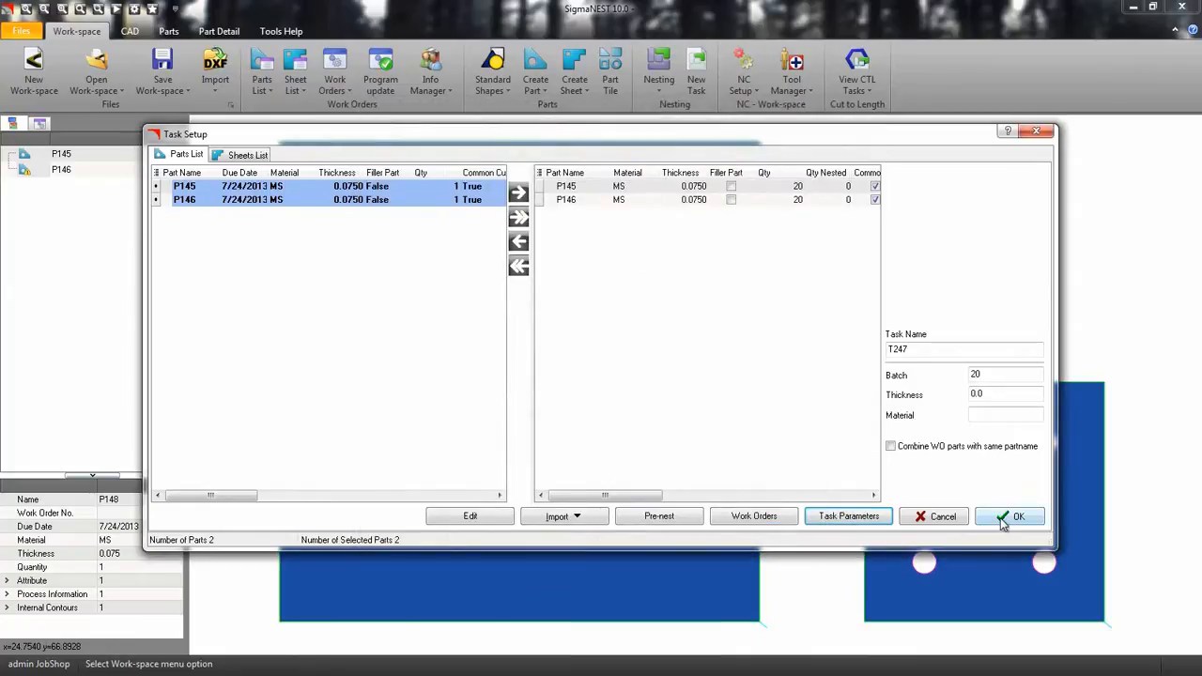
{"action": "left_click", "coordinate": [1017, 515]}
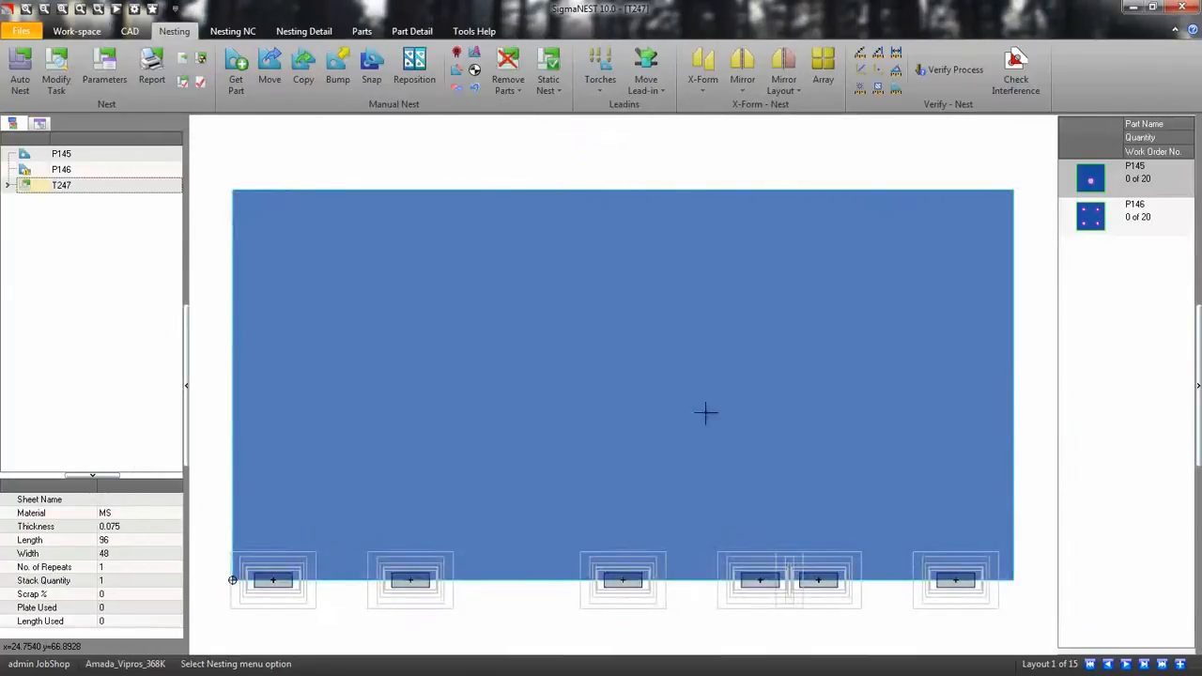
Step: Auto-nest all 20 of each part onto the sheet
{"action": "left_click", "coordinate": [19, 71]}
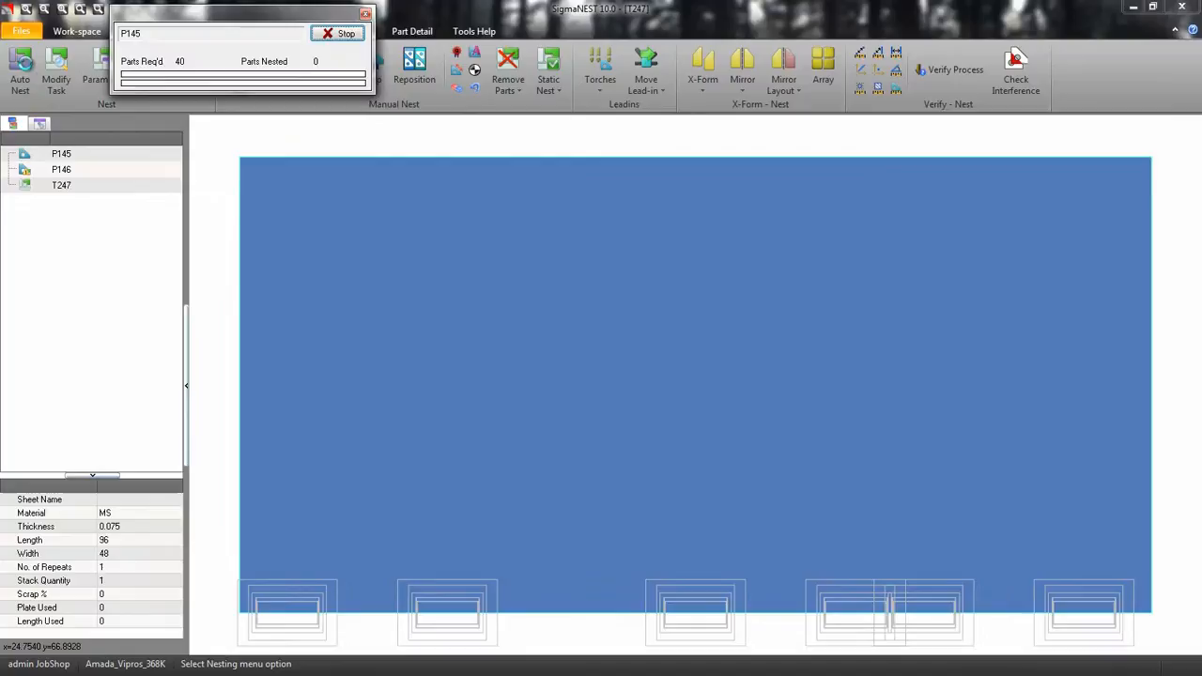
{"action": "left_click", "coordinate": [338, 34]}
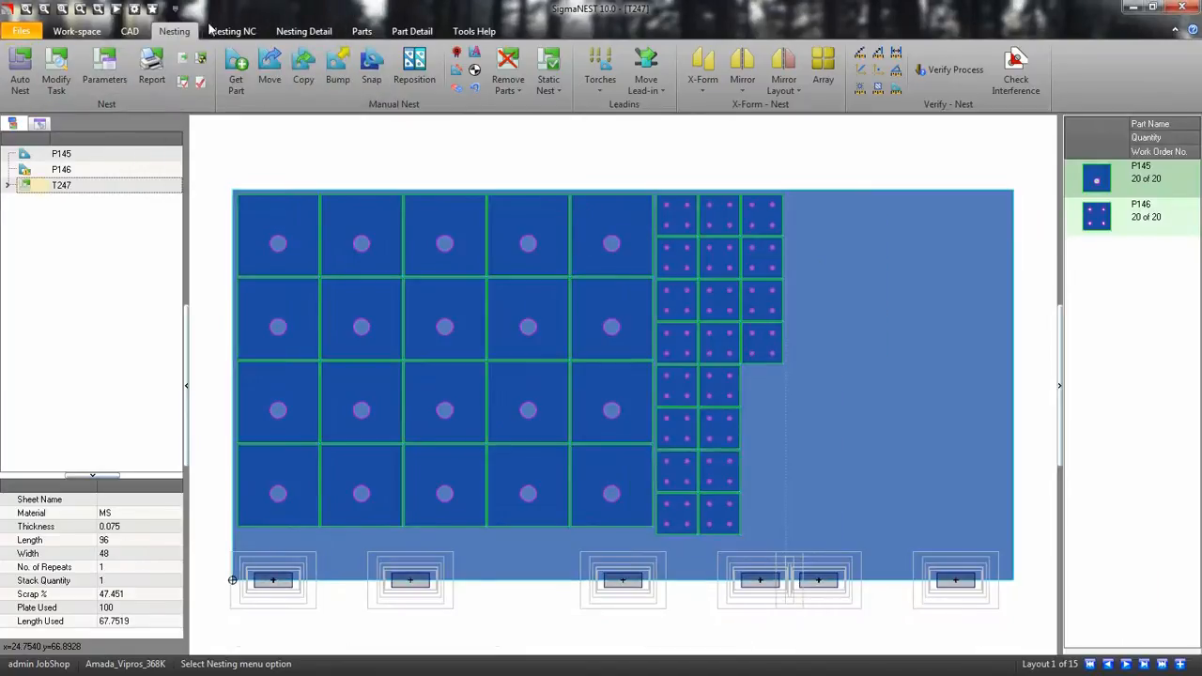
{"action": "left_click", "coordinate": [232, 30]}
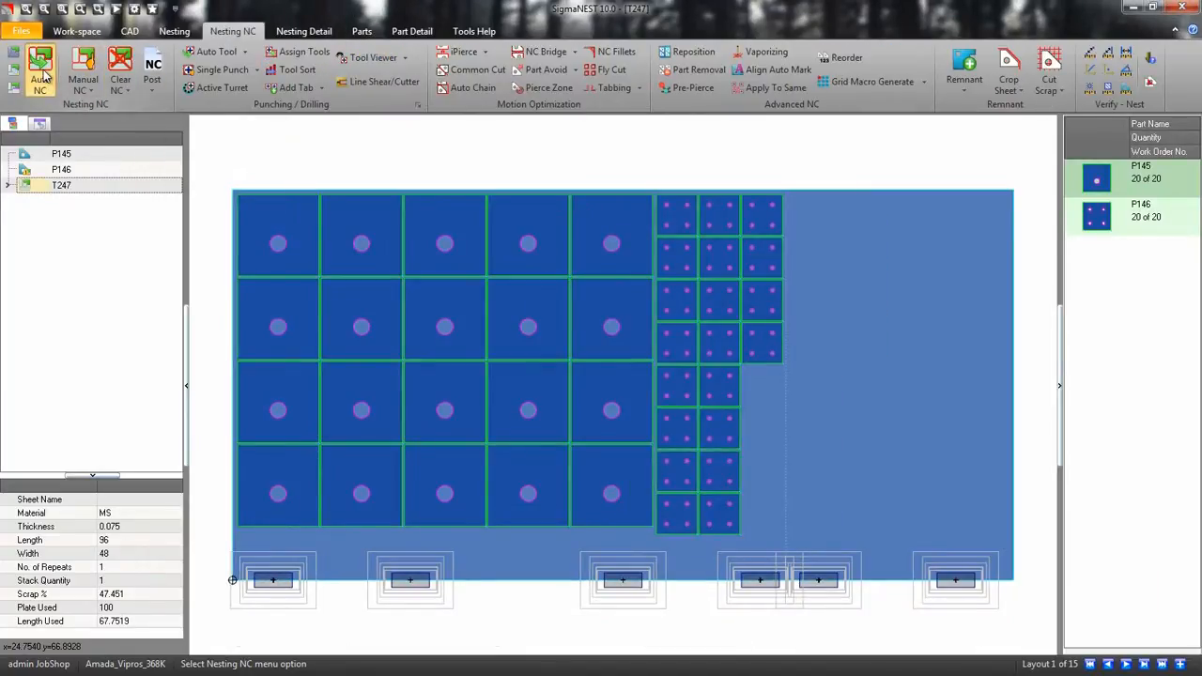
Step: In Auto NC, enable common line punching with the Remove Duplicates strategy
{"action": "left_click", "coordinate": [41, 68]}
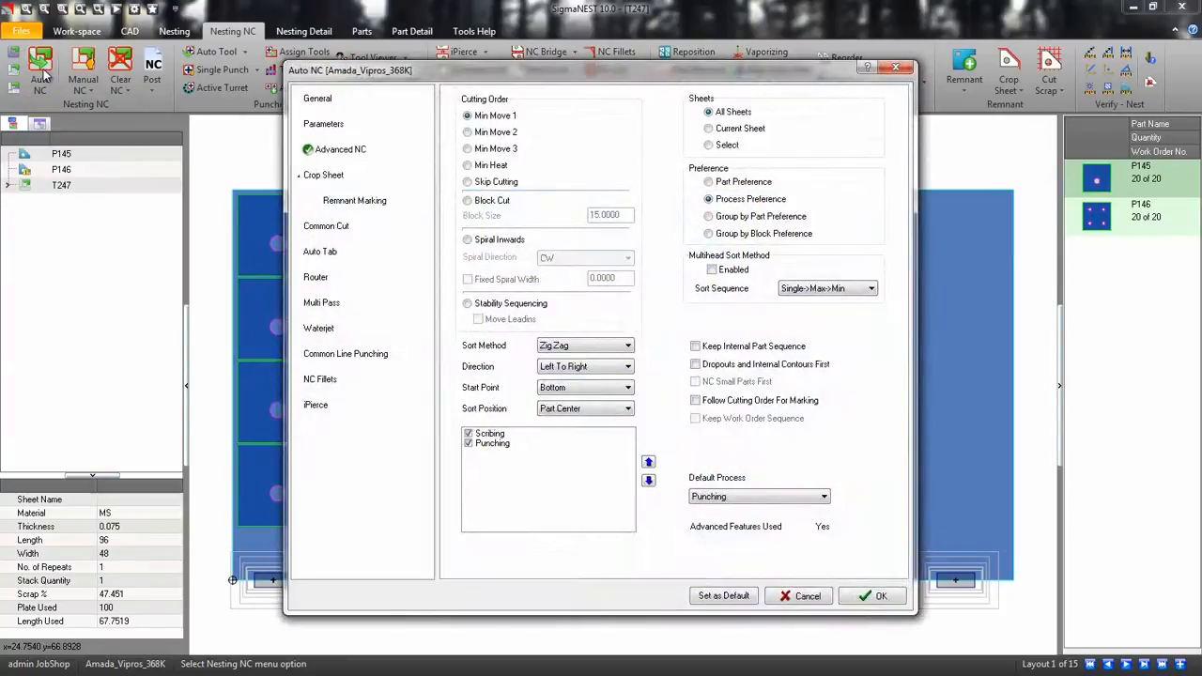
{"action": "left_click", "coordinate": [345, 353]}
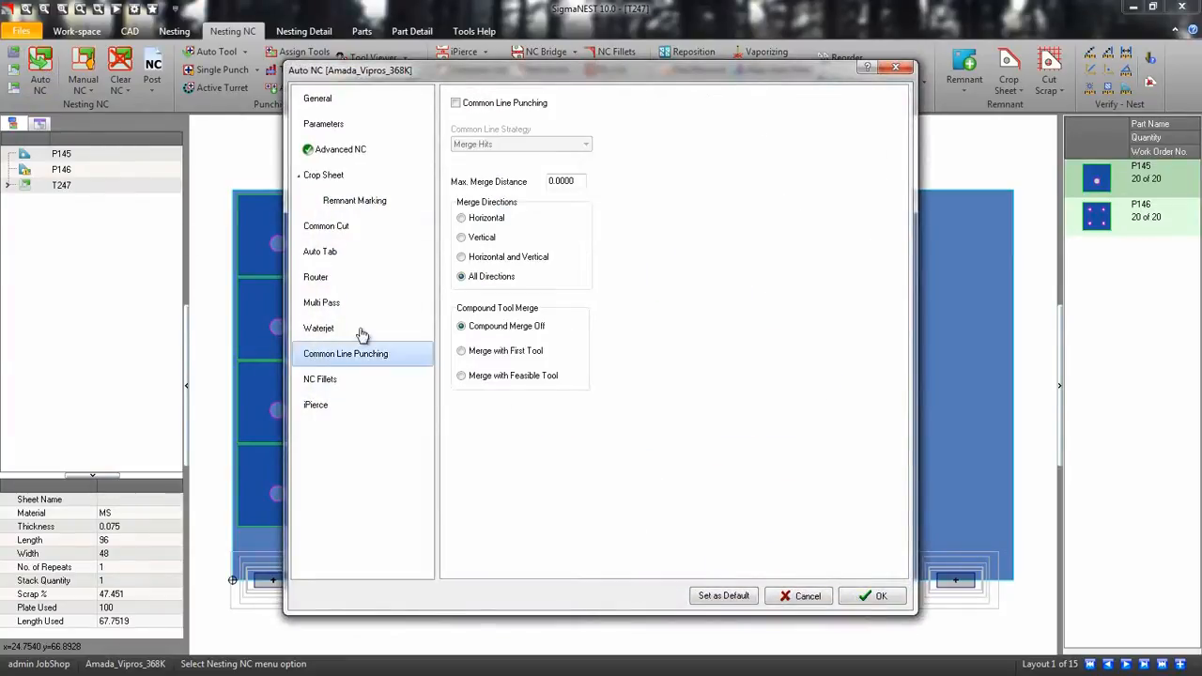
{"action": "left_click", "coordinate": [454, 101]}
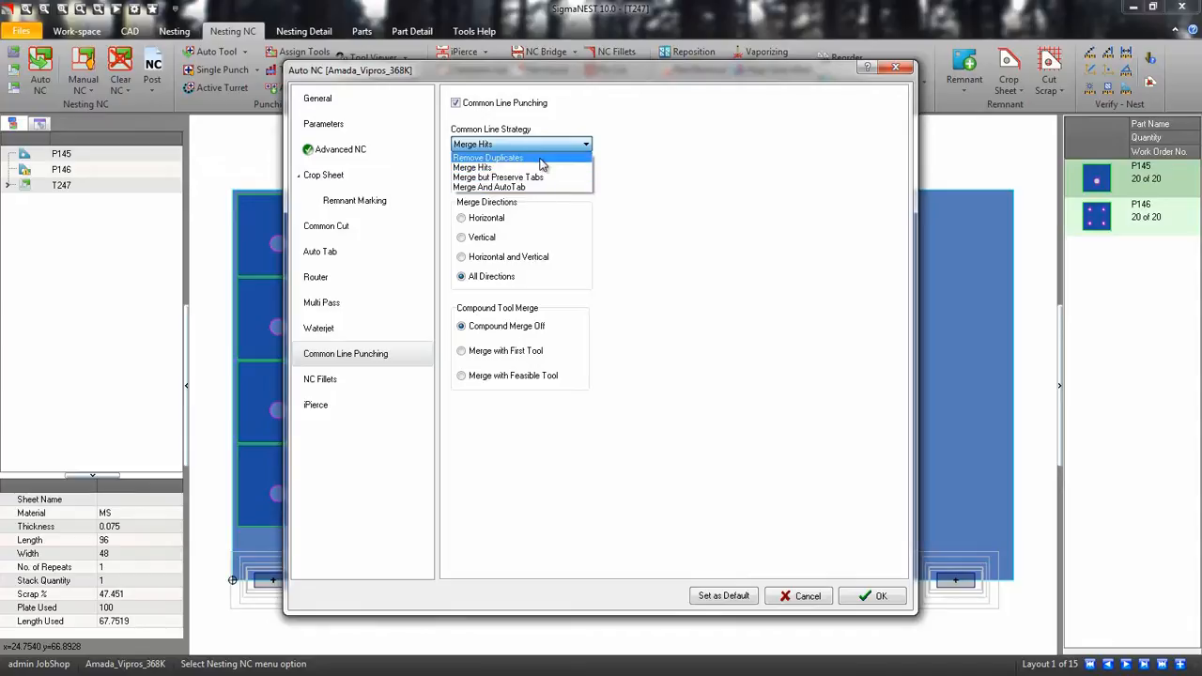
{"action": "left_click", "coordinate": [488, 157]}
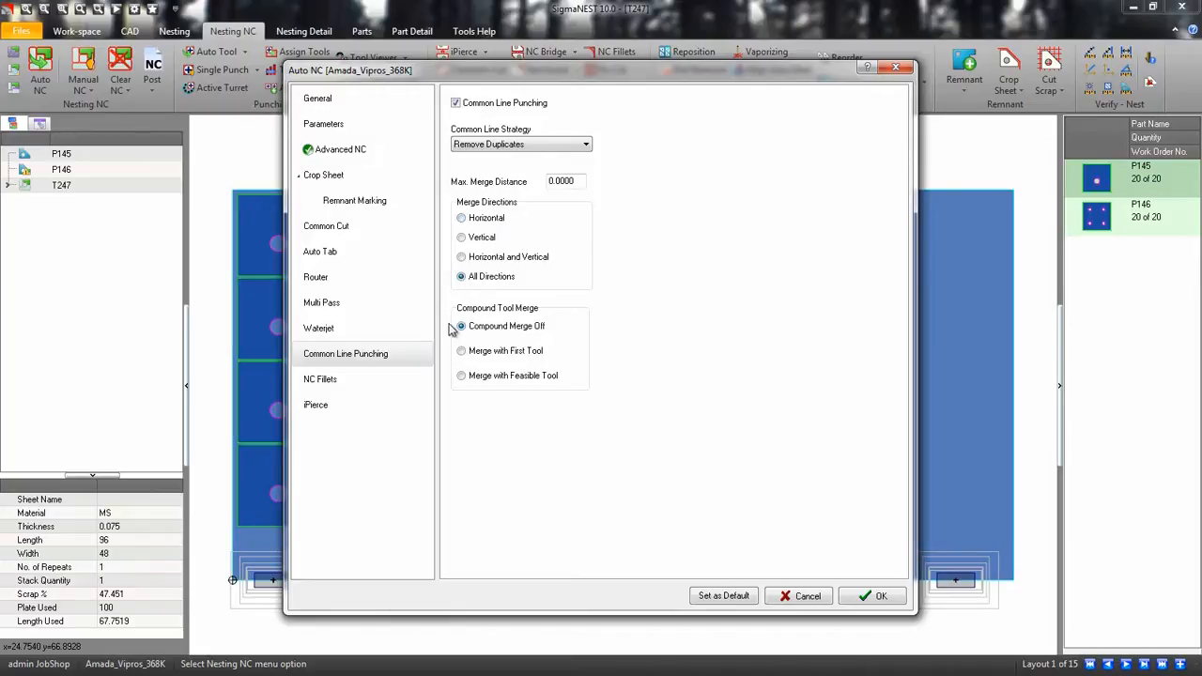
{"action": "left_click", "coordinate": [320, 251]}
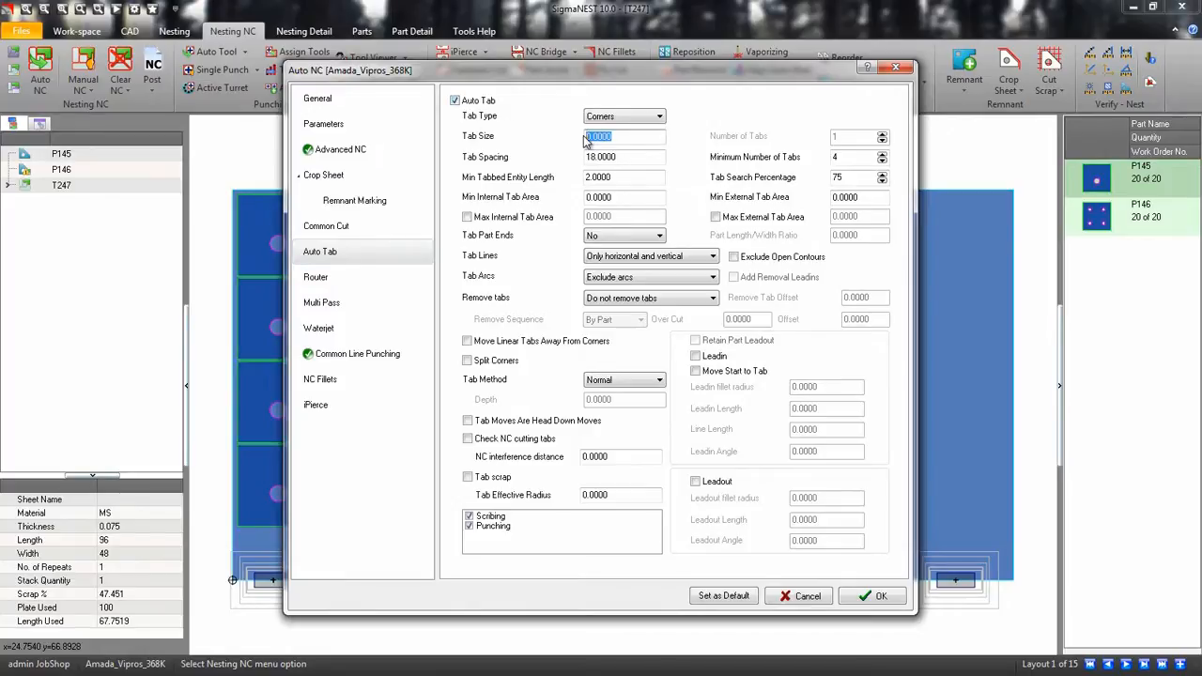
Step: Set auto tabs of size .03 at corners with advanced NC, then run Auto NC
{"action": "type", "text": ".03"}
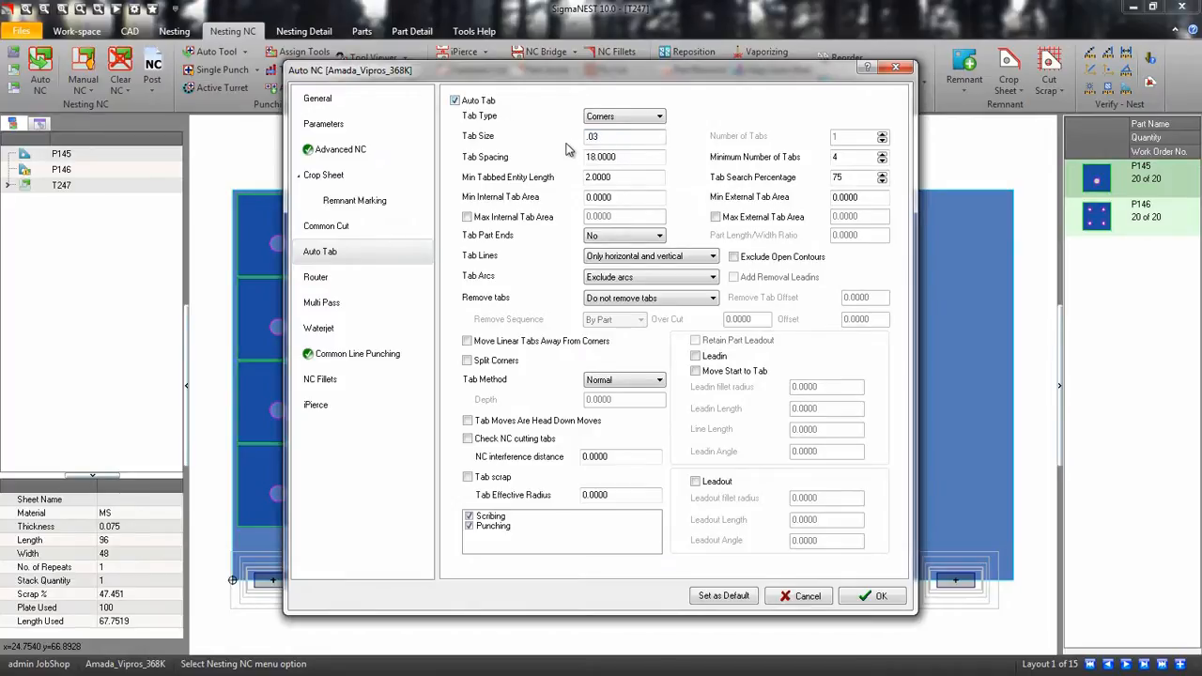
{"action": "left_click", "coordinate": [655, 116]}
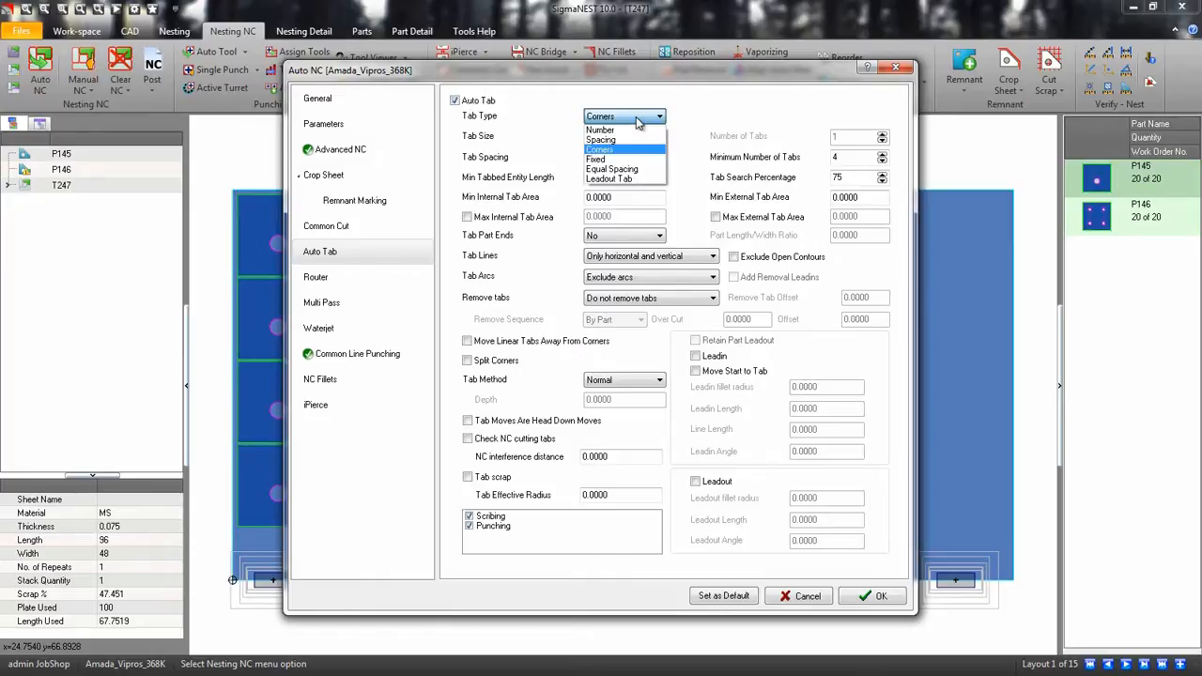
{"action": "left_click", "coordinate": [623, 150]}
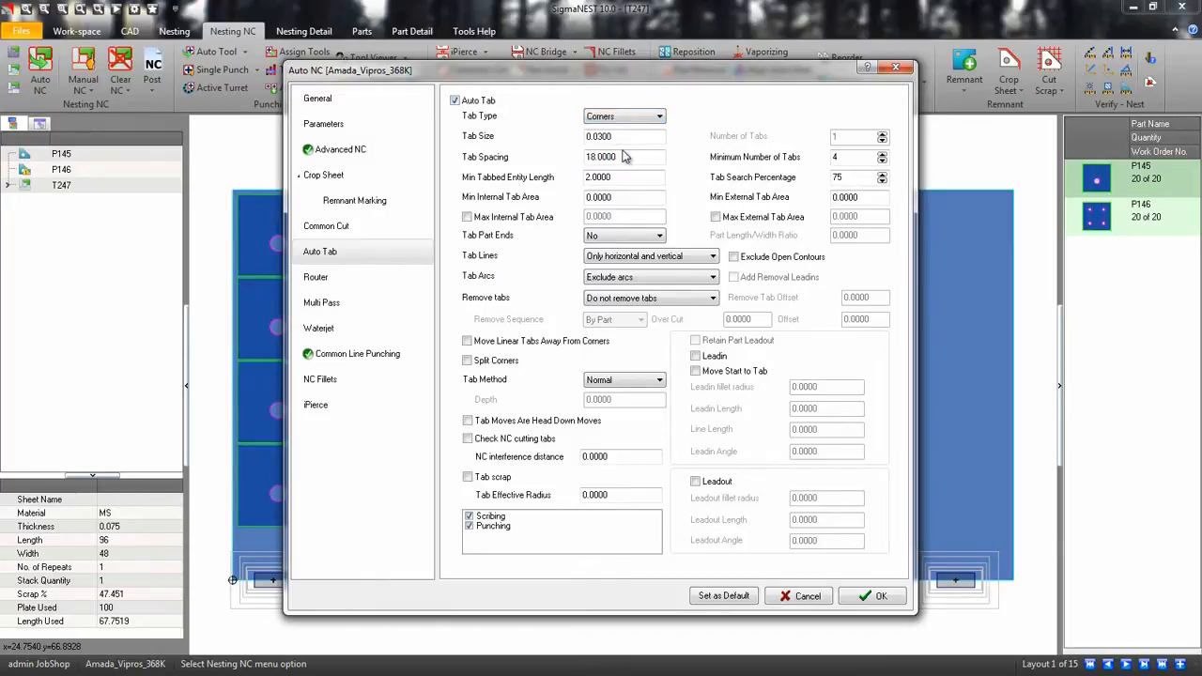
{"action": "mouse_move", "coordinate": [389, 154]}
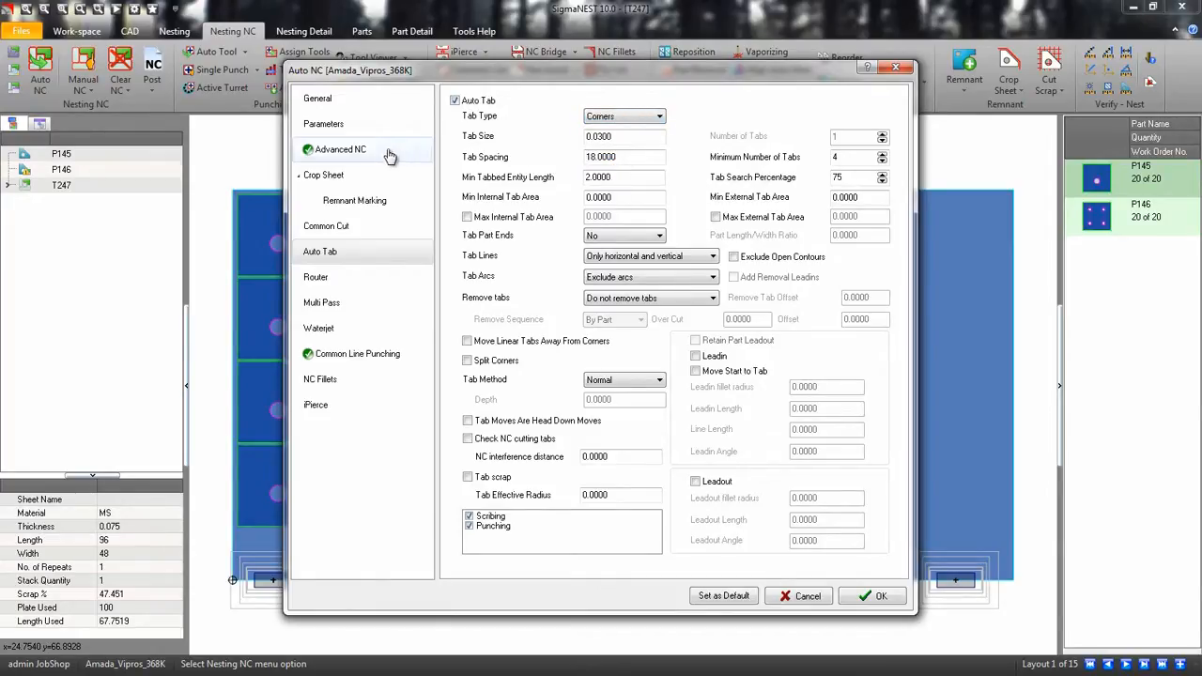
{"action": "left_click", "coordinate": [338, 149]}
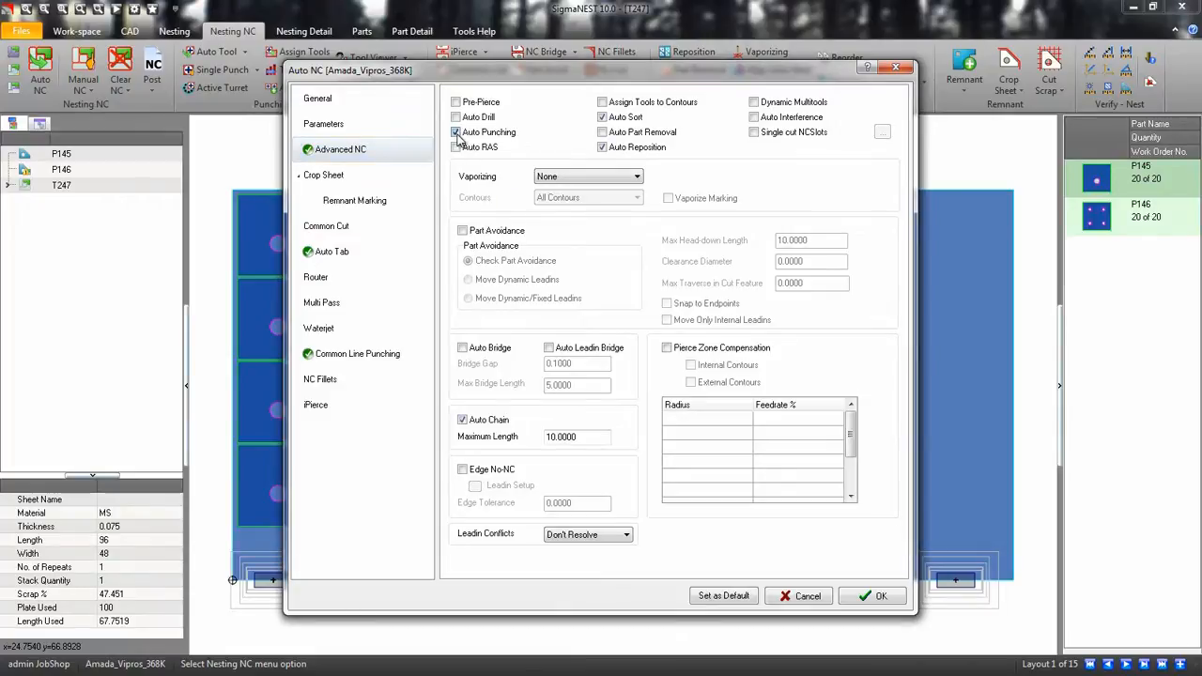
{"action": "left_click", "coordinate": [461, 147]}
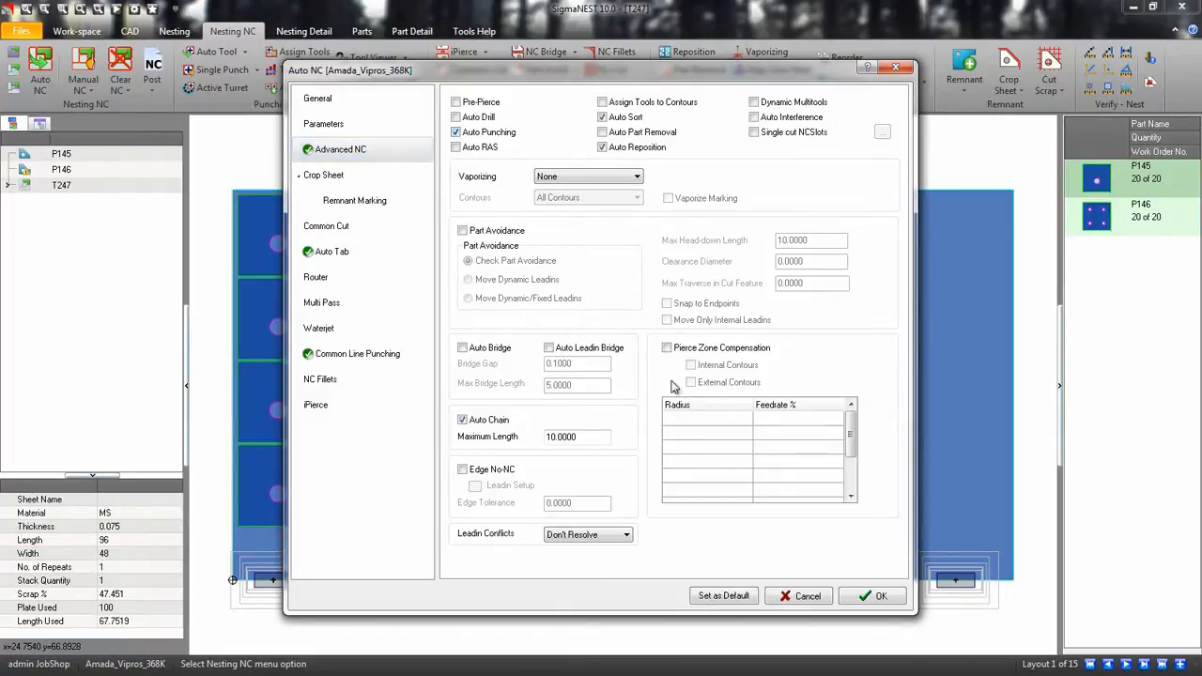
{"action": "left_click", "coordinate": [871, 595]}
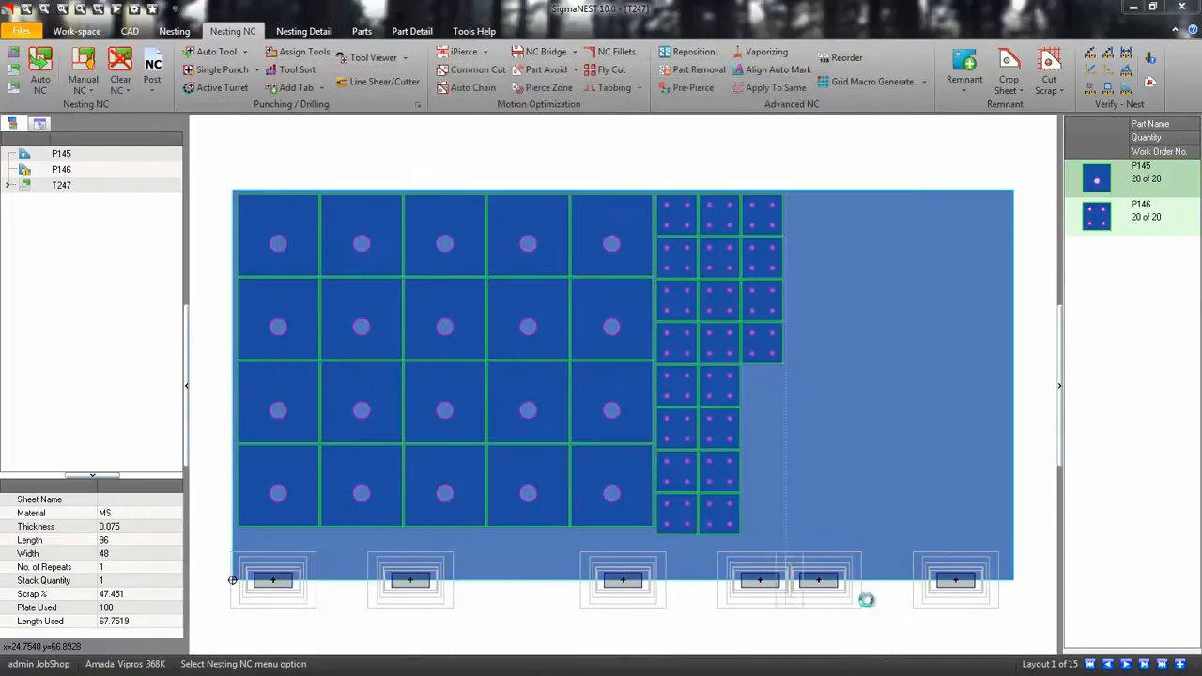
Step: In Tool Sort, snake the rectangular tools with 0.5 step and the round tools horizontally
{"action": "left_click", "coordinate": [295, 69]}
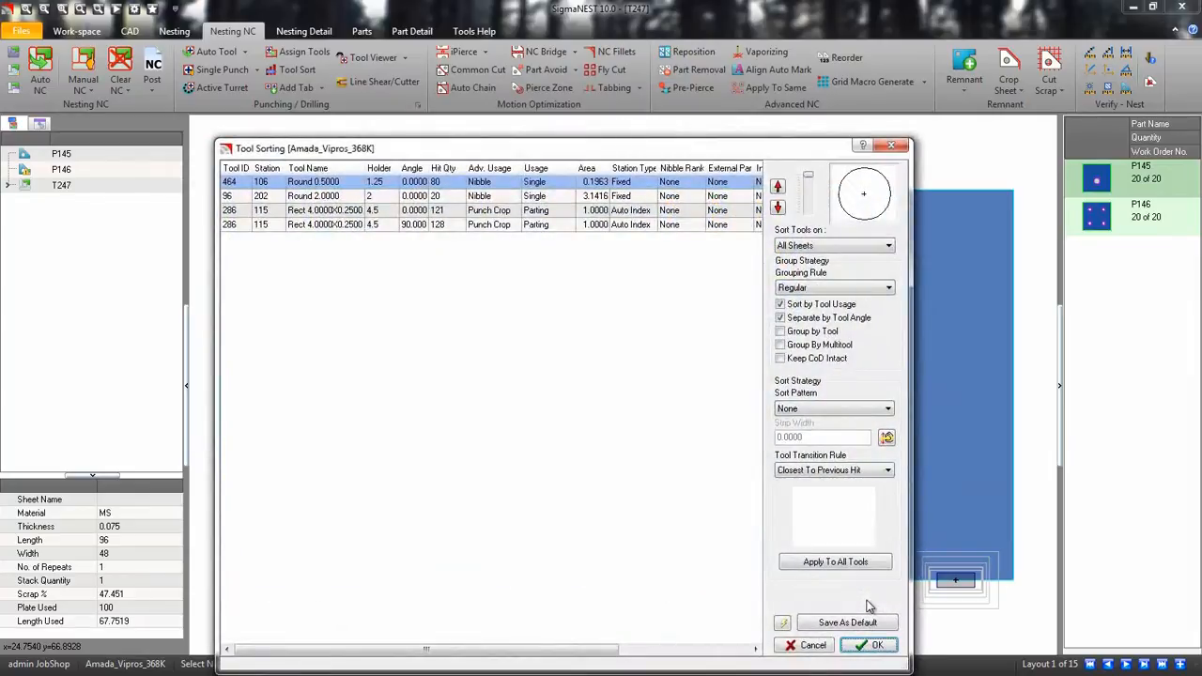
{"action": "mouse_move", "coordinate": [798, 152]}
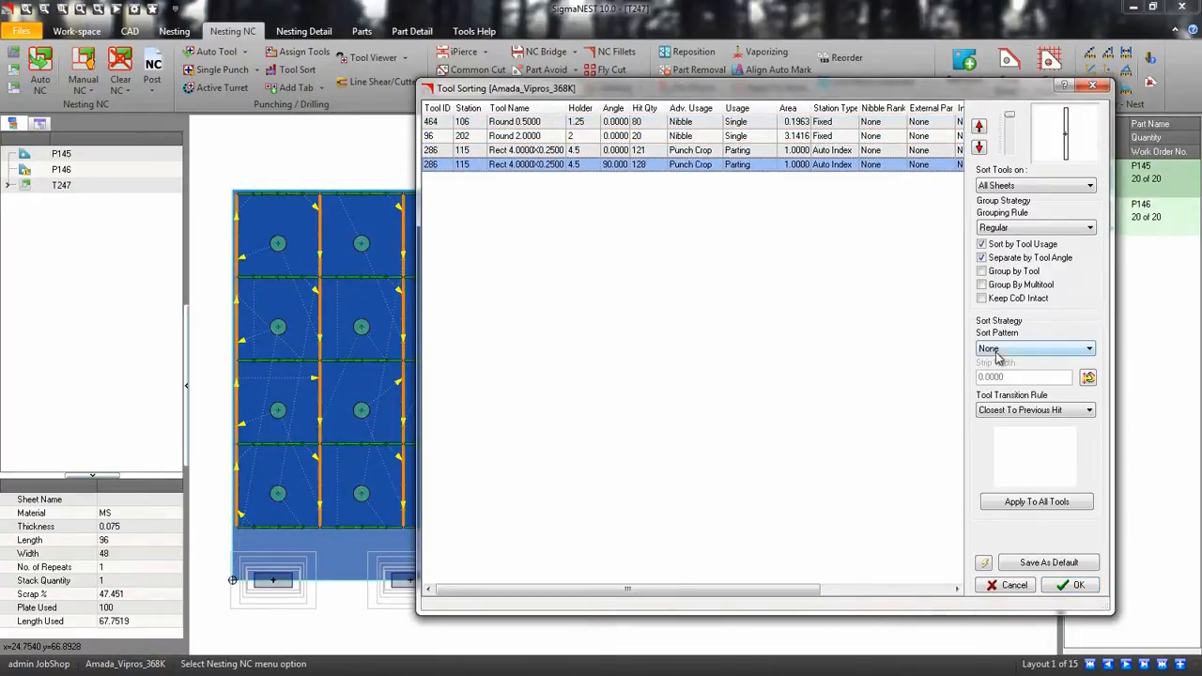
{"action": "left_click", "coordinate": [1033, 348]}
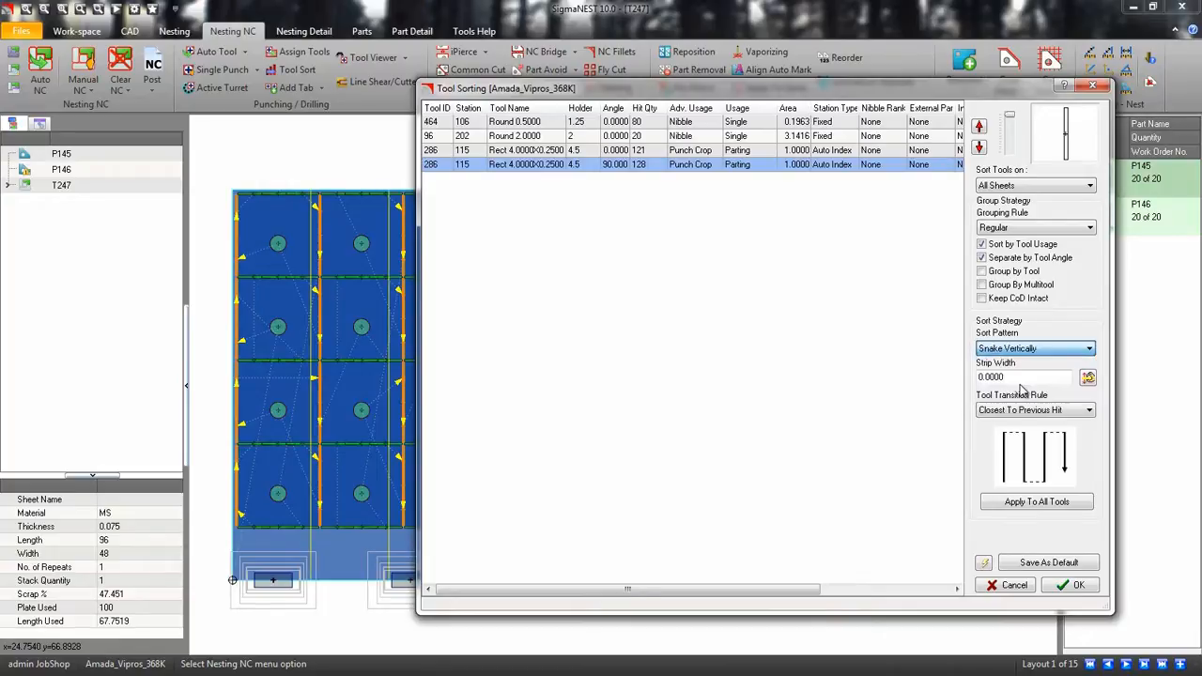
{"action": "type", "text": "0.5"}
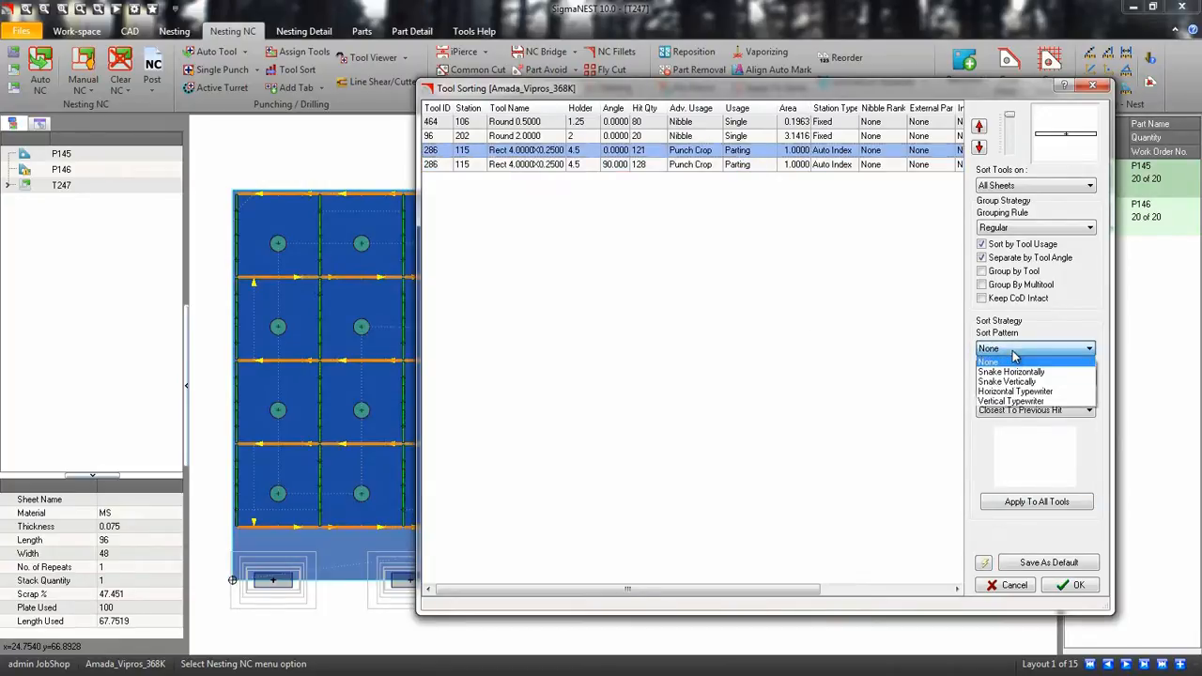
{"action": "left_click", "coordinate": [1012, 371]}
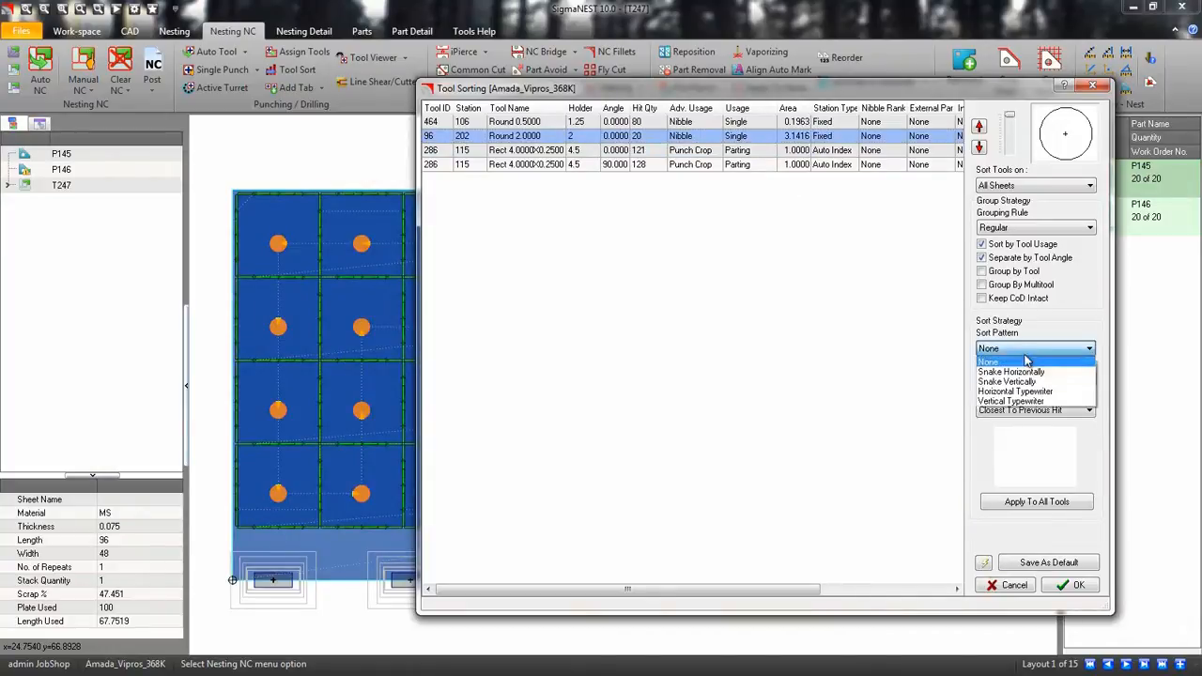
{"action": "left_click", "coordinate": [1012, 371]}
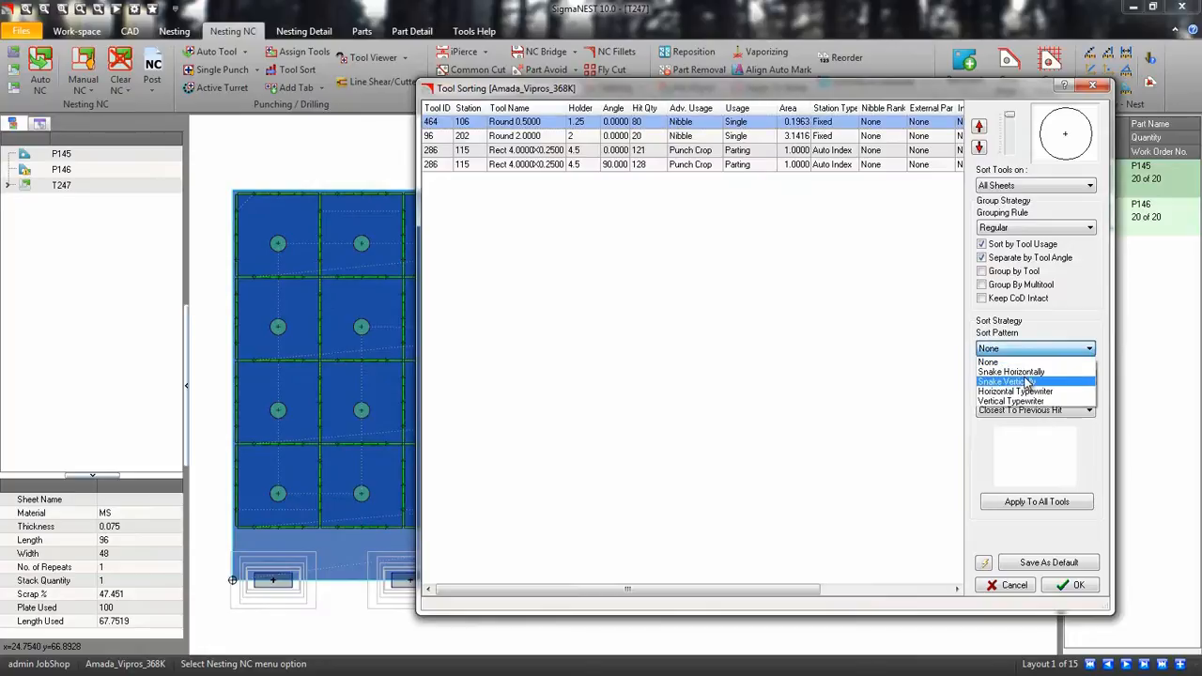
{"action": "left_click", "coordinate": [1010, 372]}
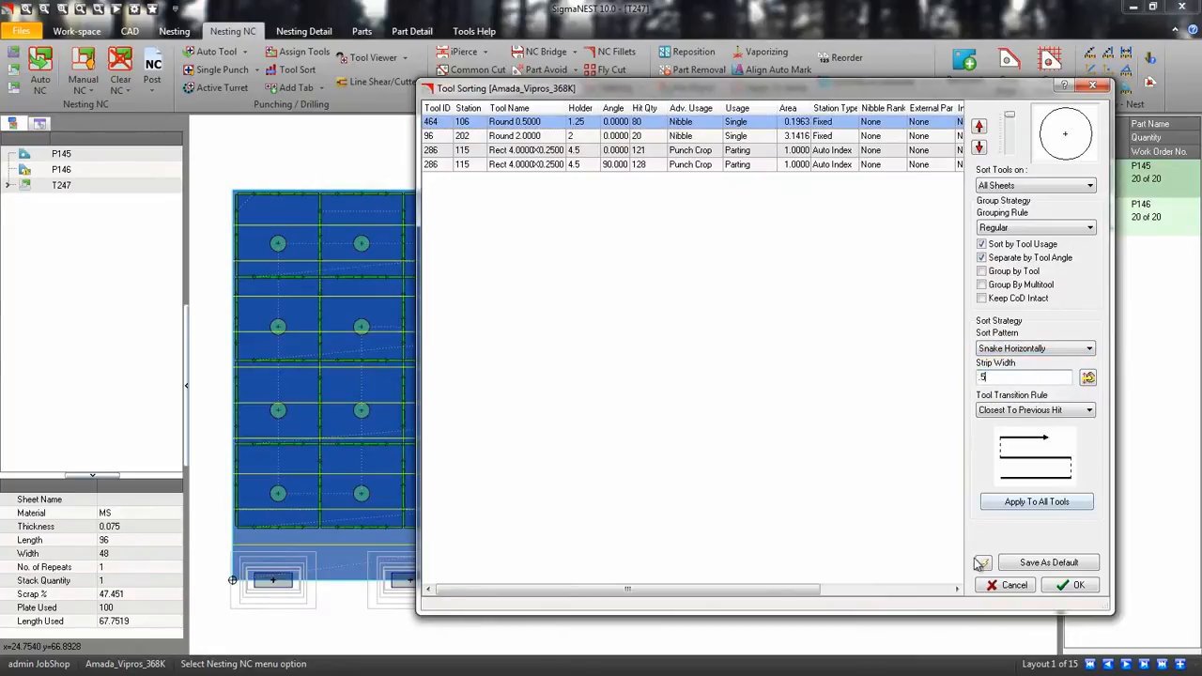
{"action": "left_click", "coordinate": [1070, 585]}
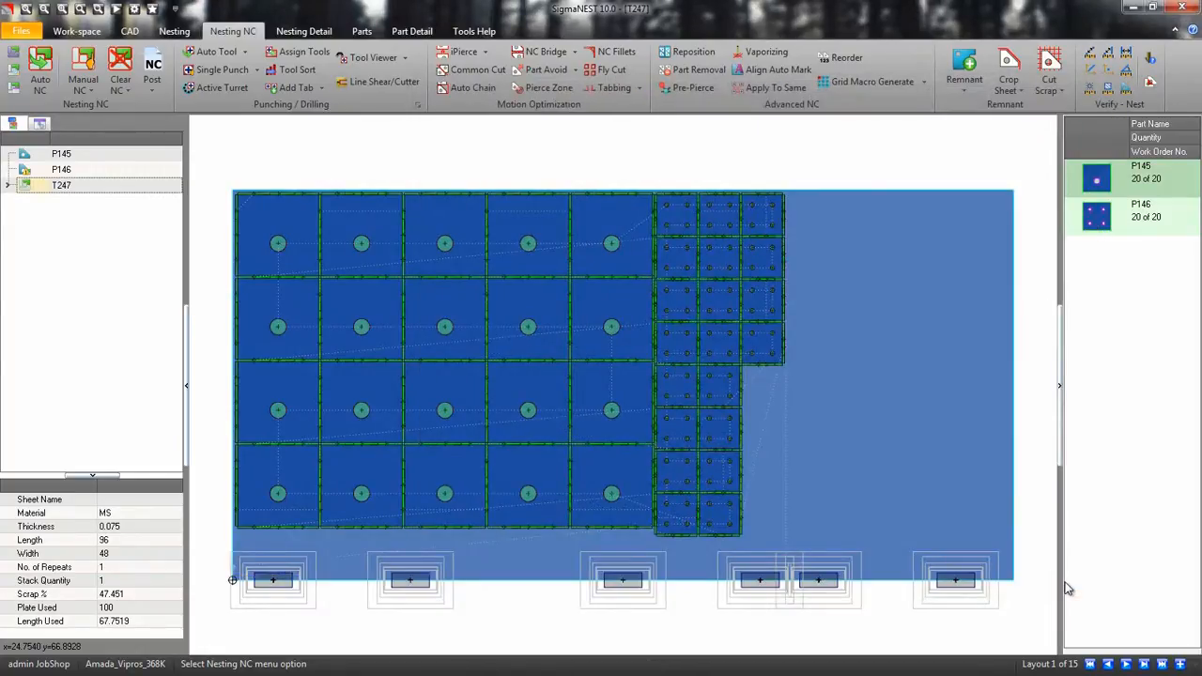
{"action": "mouse_move", "coordinate": [610, 326]}
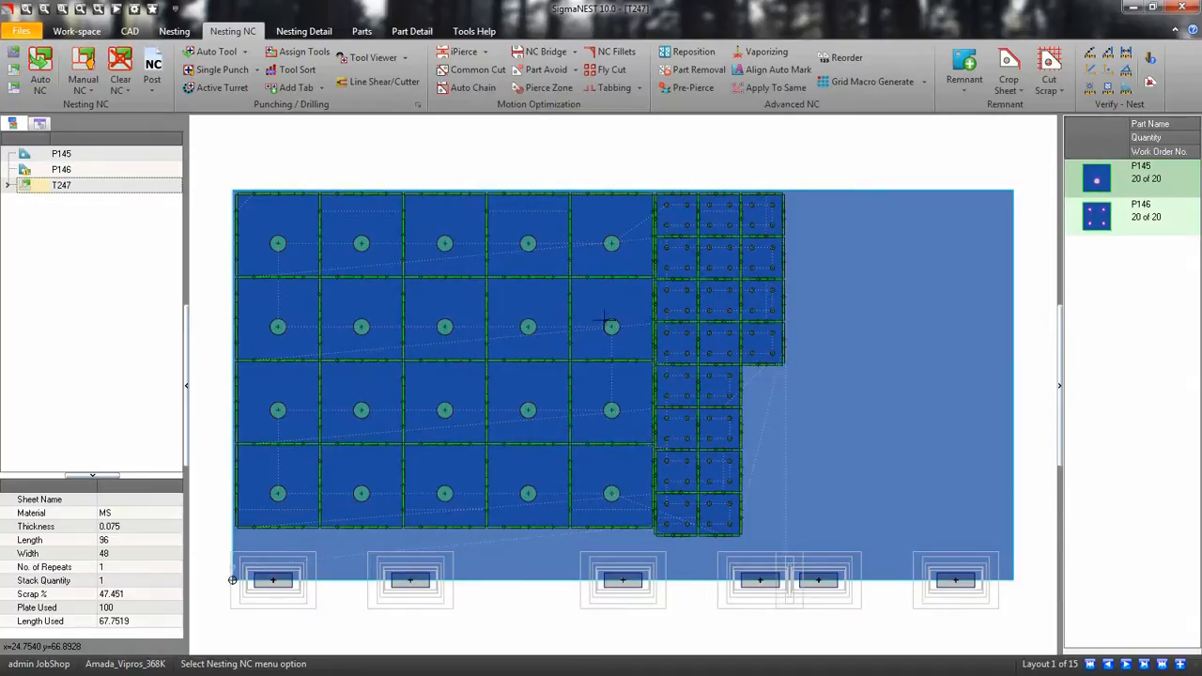